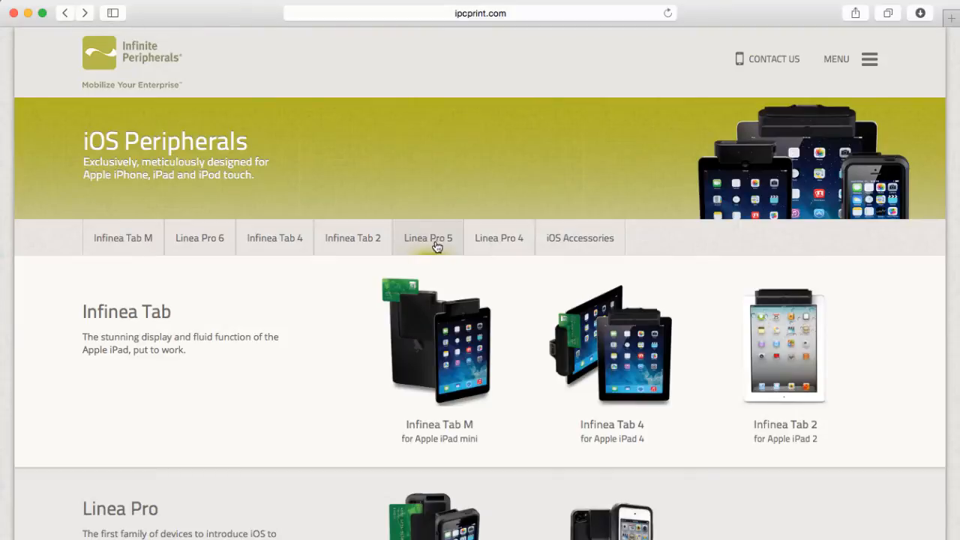
mouse_move(200, 238)
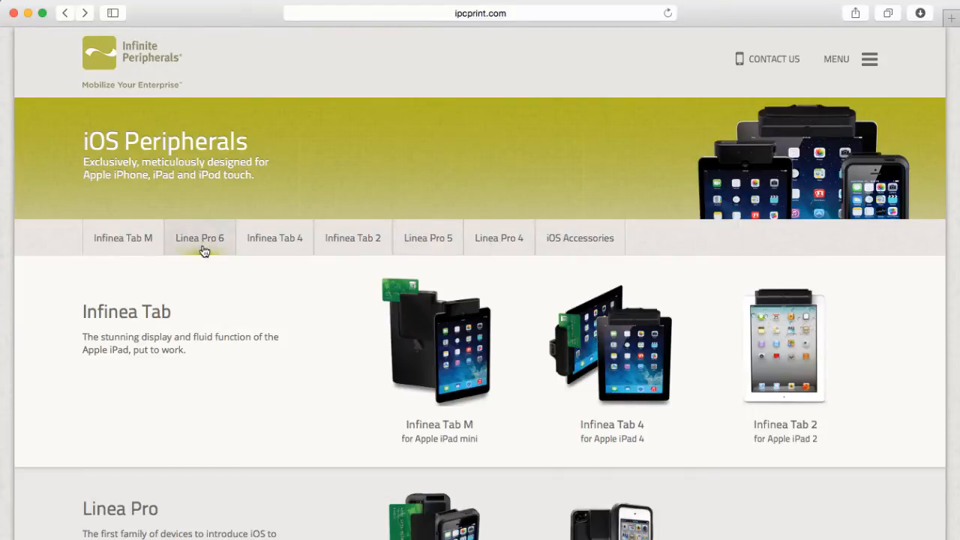
mouse_move(271, 189)
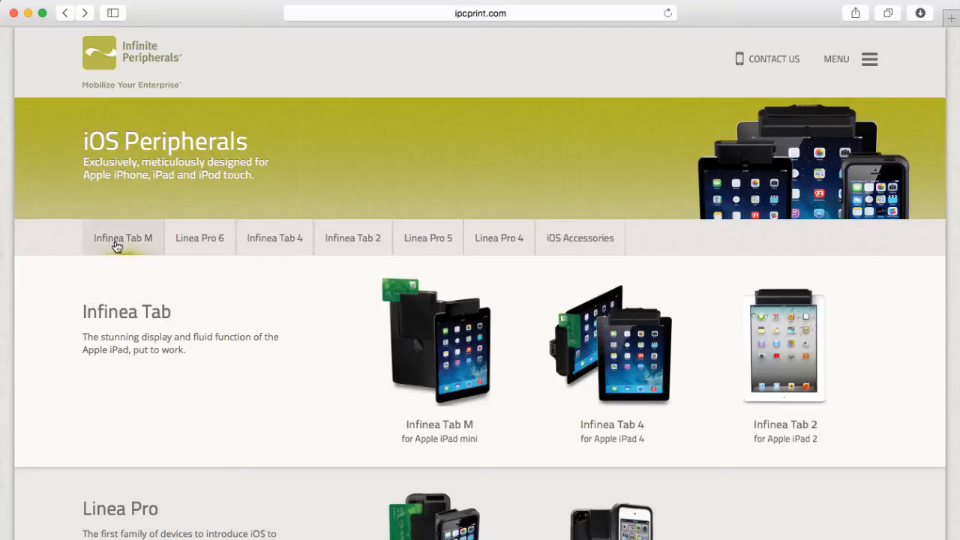
mouse_move(126, 257)
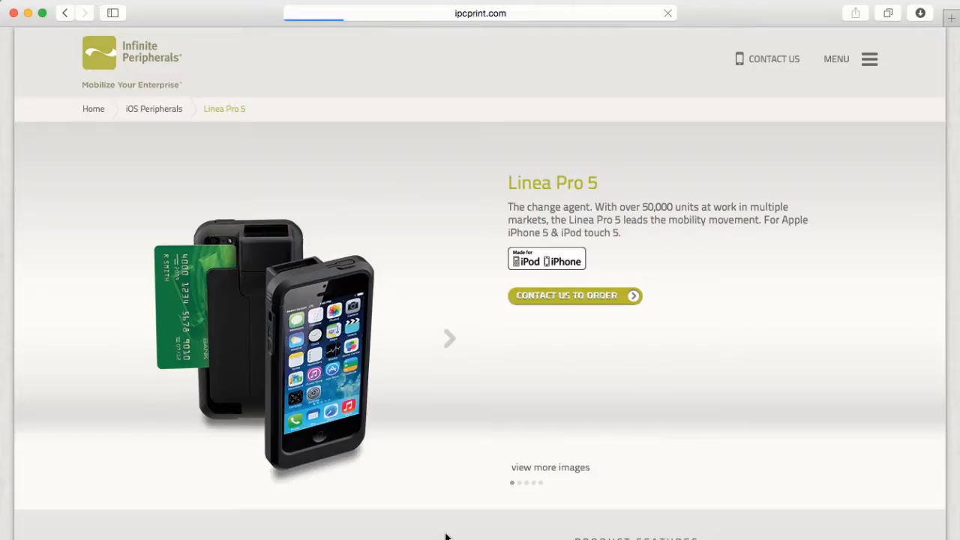
Scroll through the Linea Pro 5 and Infinea Tab M pages to the Apto Accessories listing
scroll(down, 3)
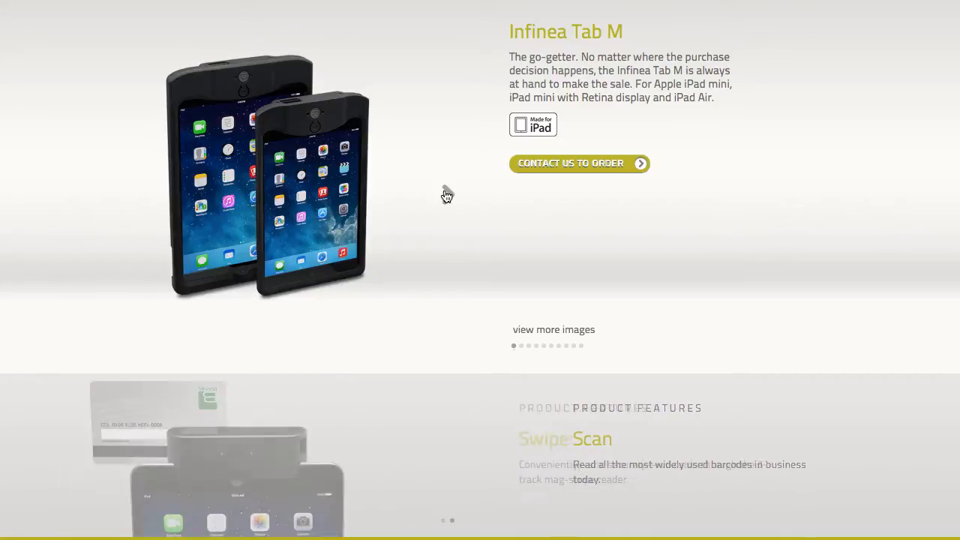
scroll(down, 3)
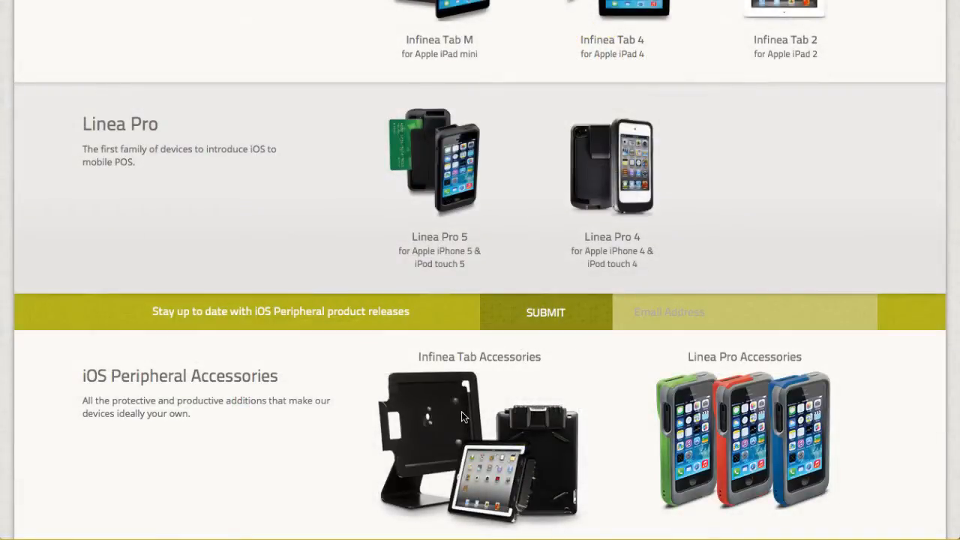
scroll(down, 3)
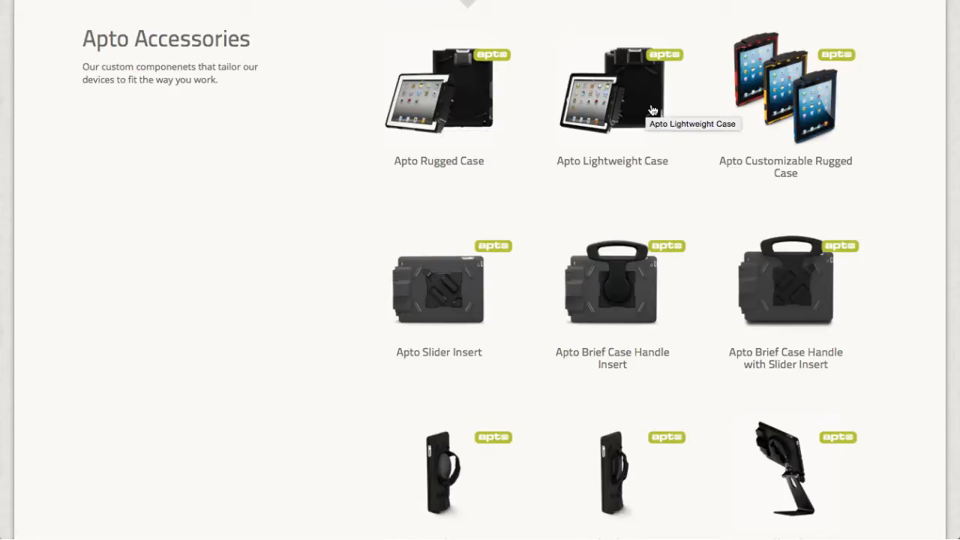
mouse_move(629, 121)
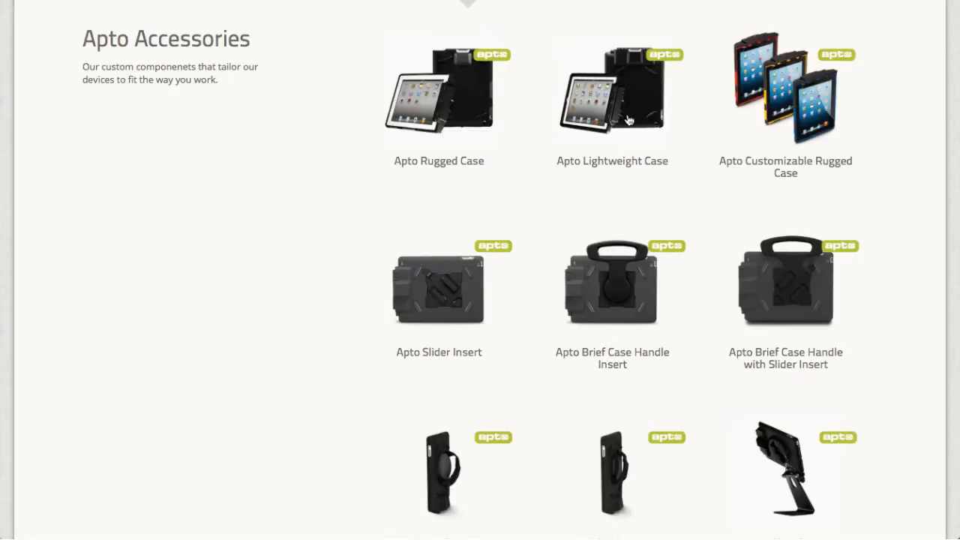
click(613, 90)
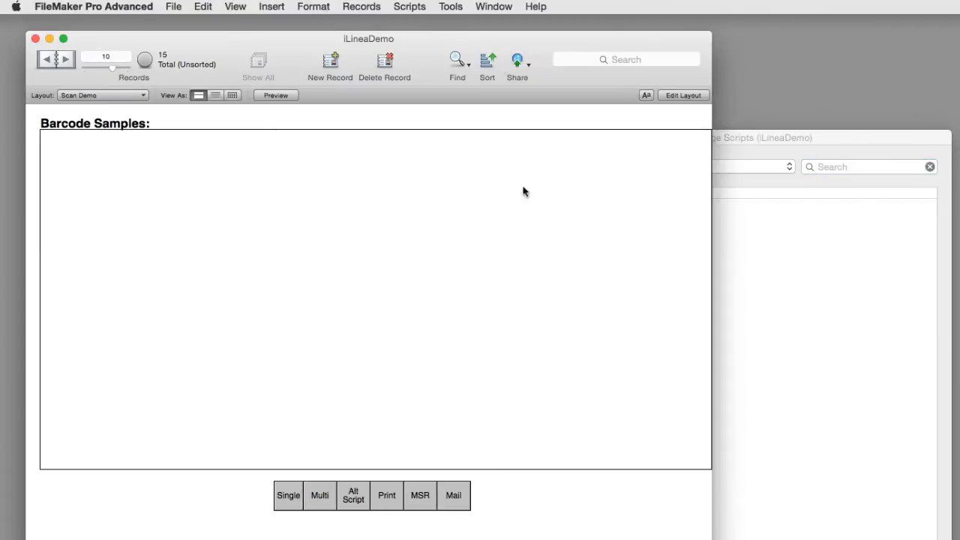
mouse_move(378, 396)
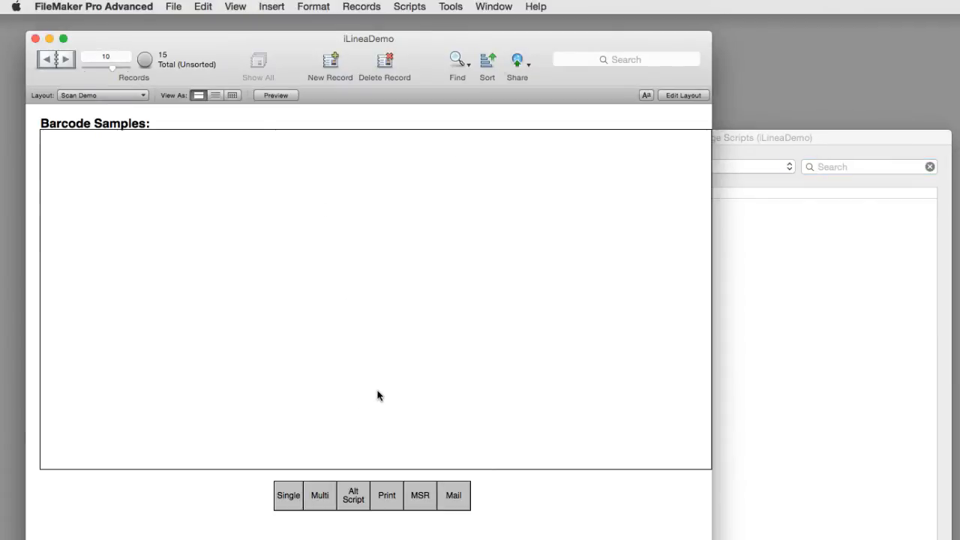
mouse_move(386, 395)
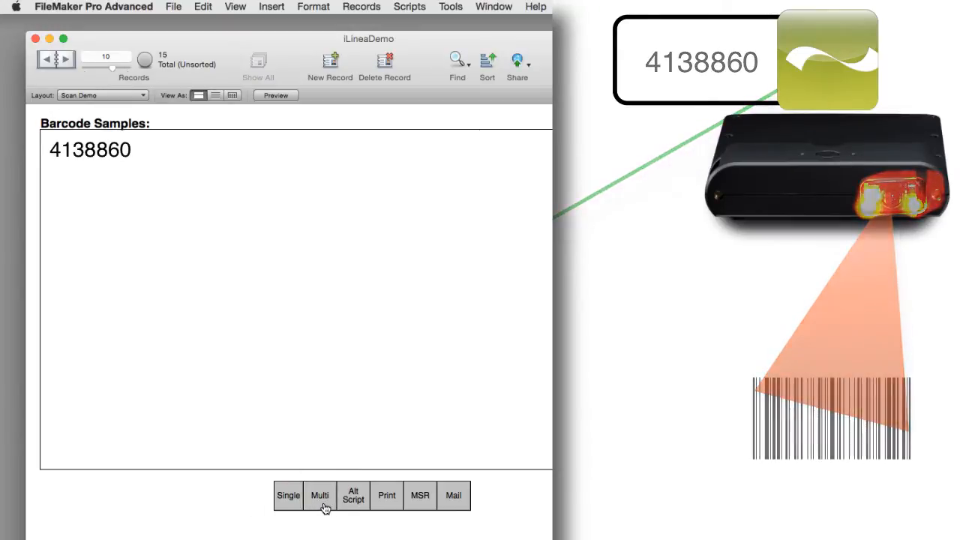
click(319, 495)
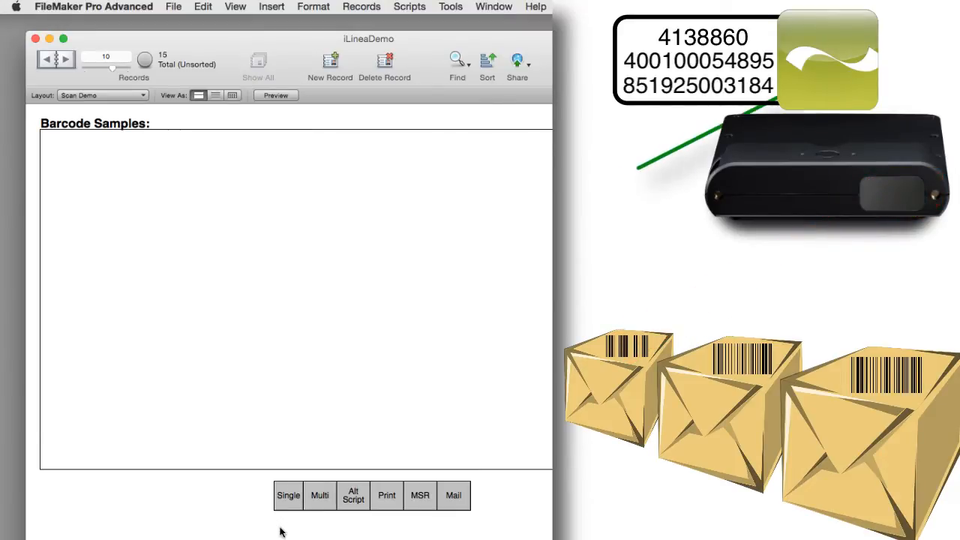
click(288, 495)
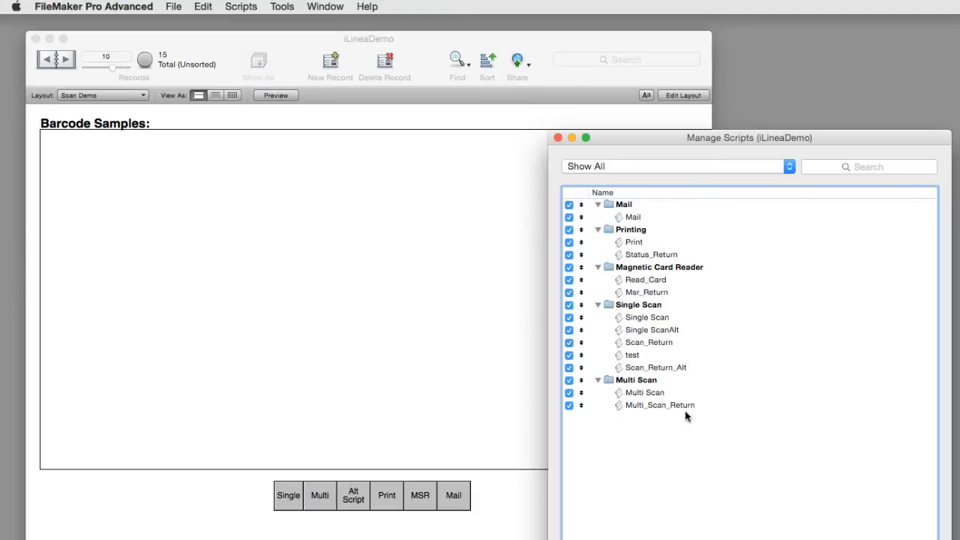
mouse_move(607, 435)
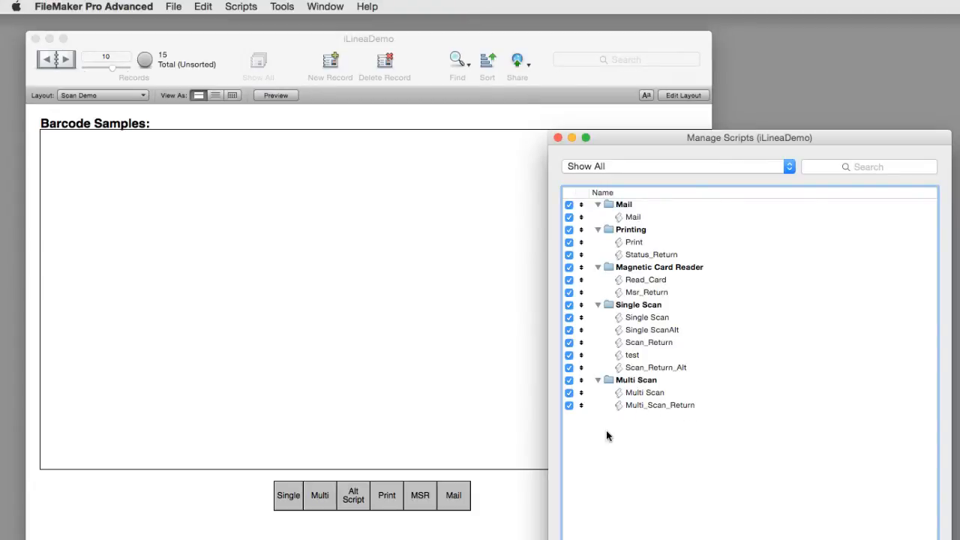
Select Scan_Return in Manage Scripts and open it in the Edit Script window
click(649, 342)
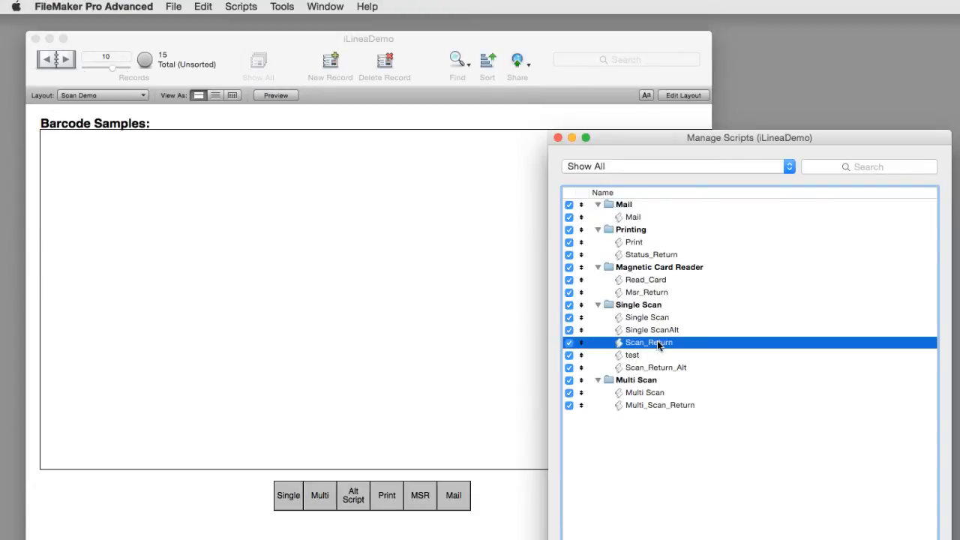
double_click(649, 342)
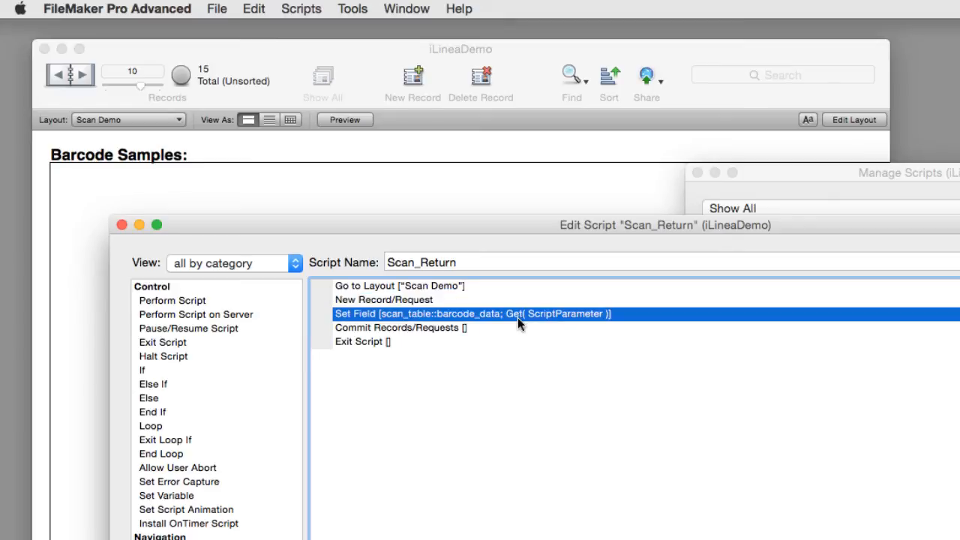
mouse_move(465, 326)
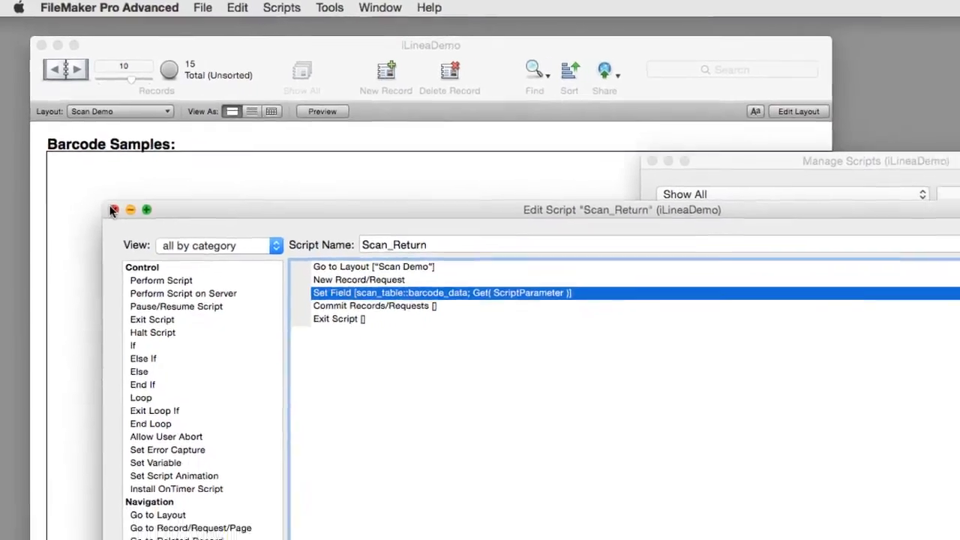
Close the Scan_Return Edit Script window
click(202, 8)
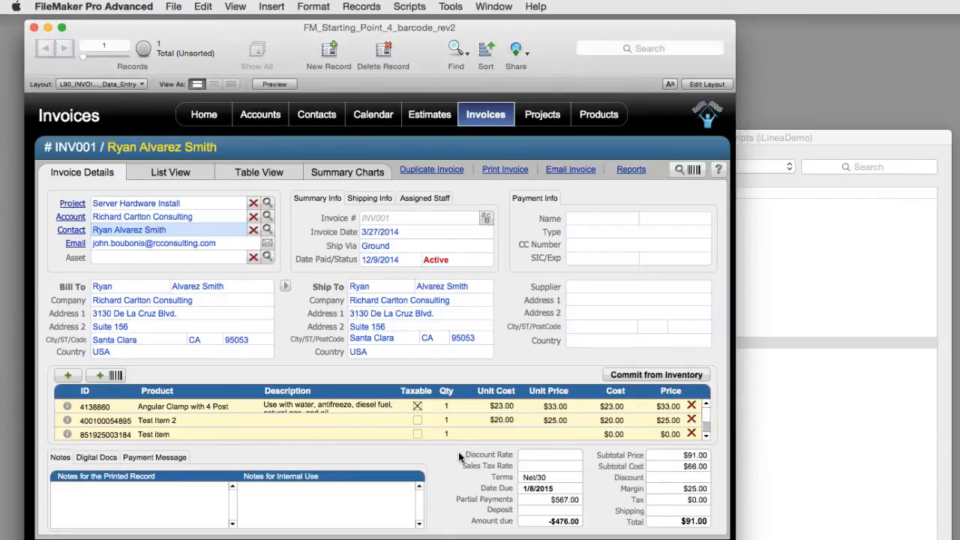
mouse_move(440, 464)
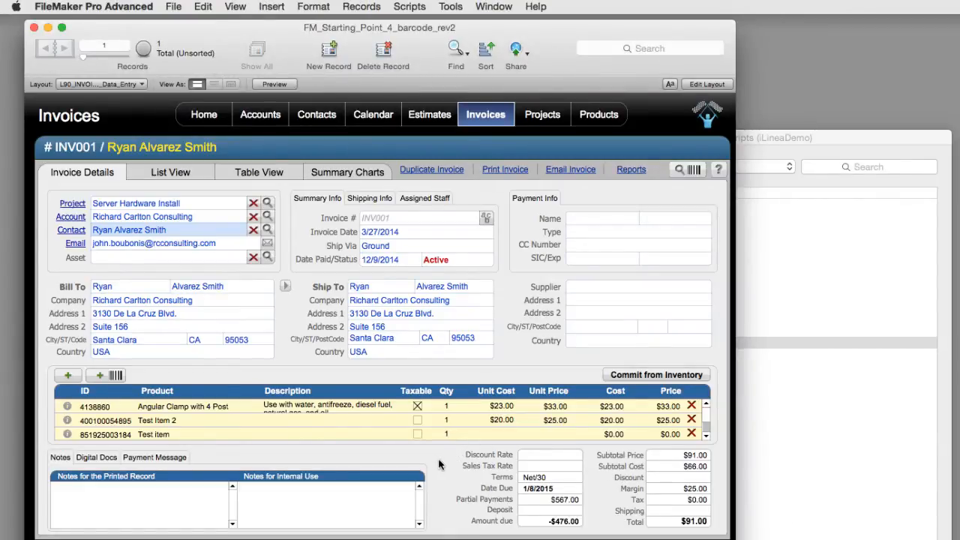